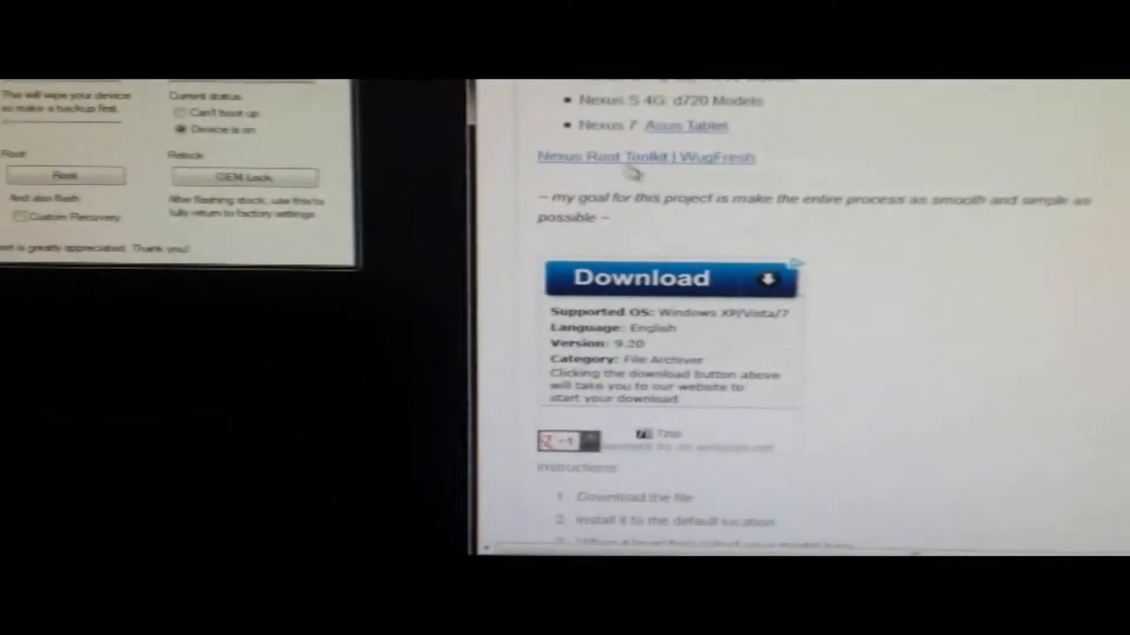
# Start unlocking the Nexus 7 bootloader, with fastboot reporting the device connected.
pyautogui.click(668, 277)
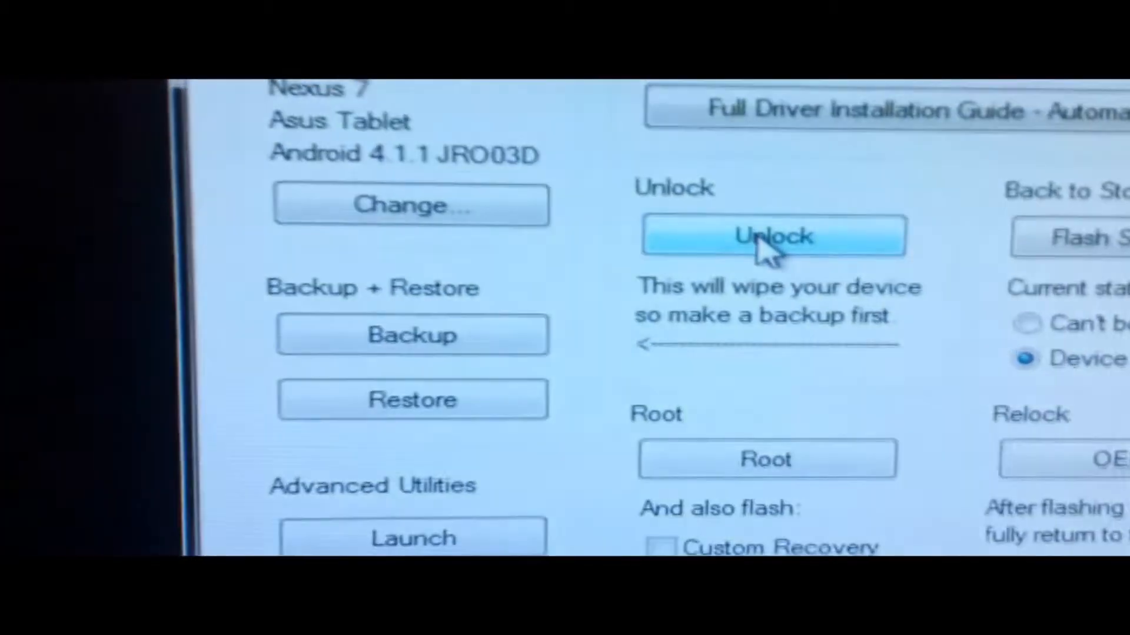
pyautogui.click(772, 236)
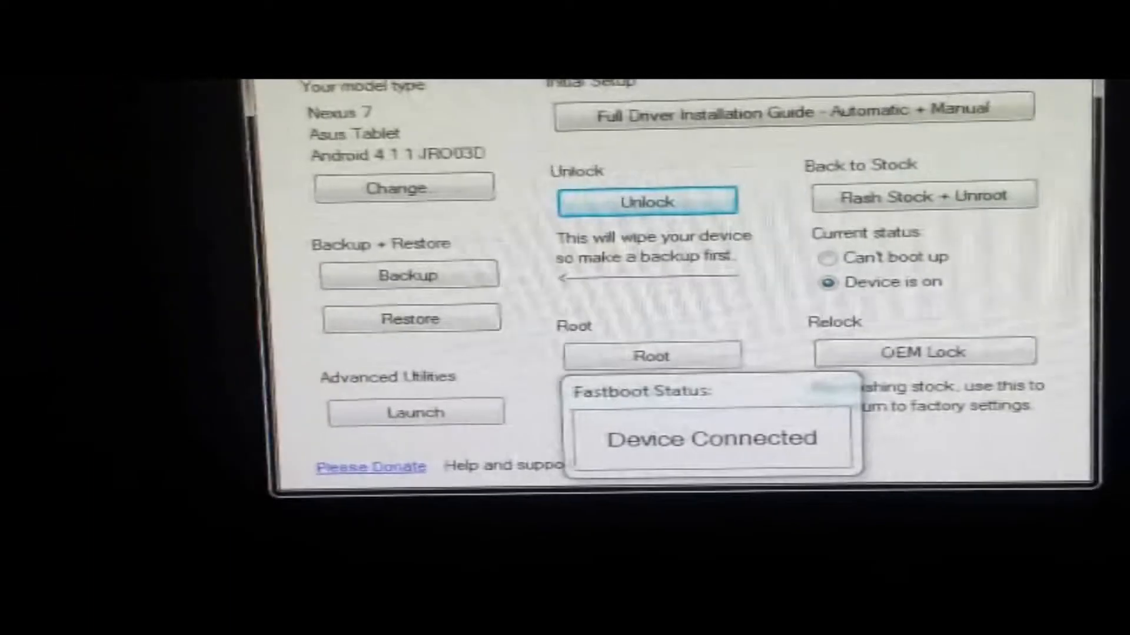
pyautogui.click(646, 201)
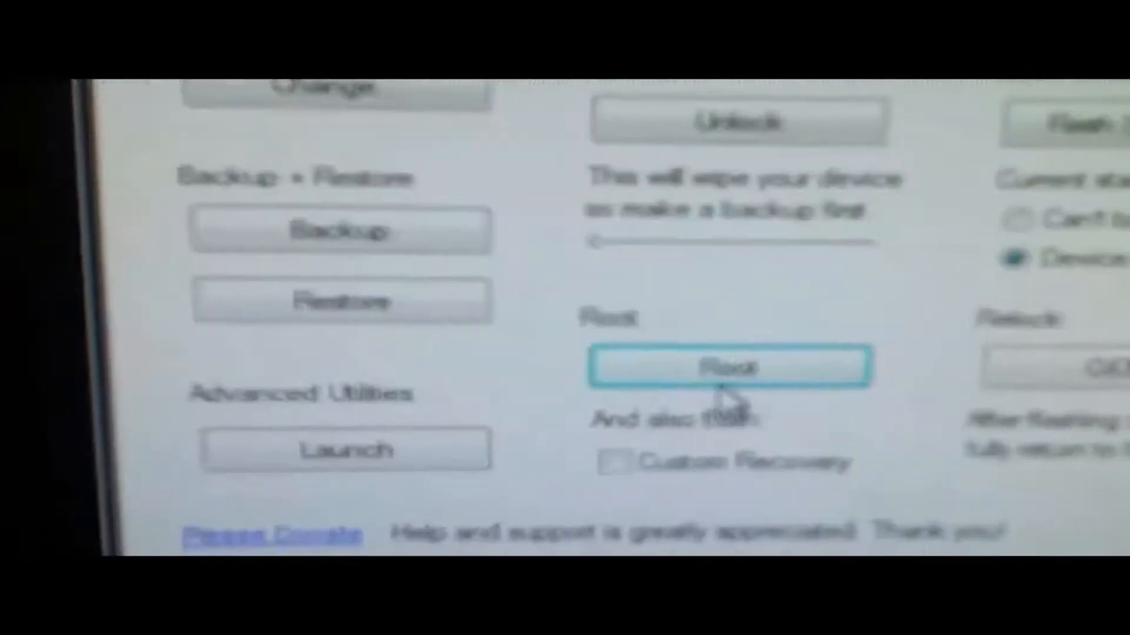
# Begin rooting the Nexus 7, bringing up the Checking ADB Status notice.
pyautogui.click(727, 366)
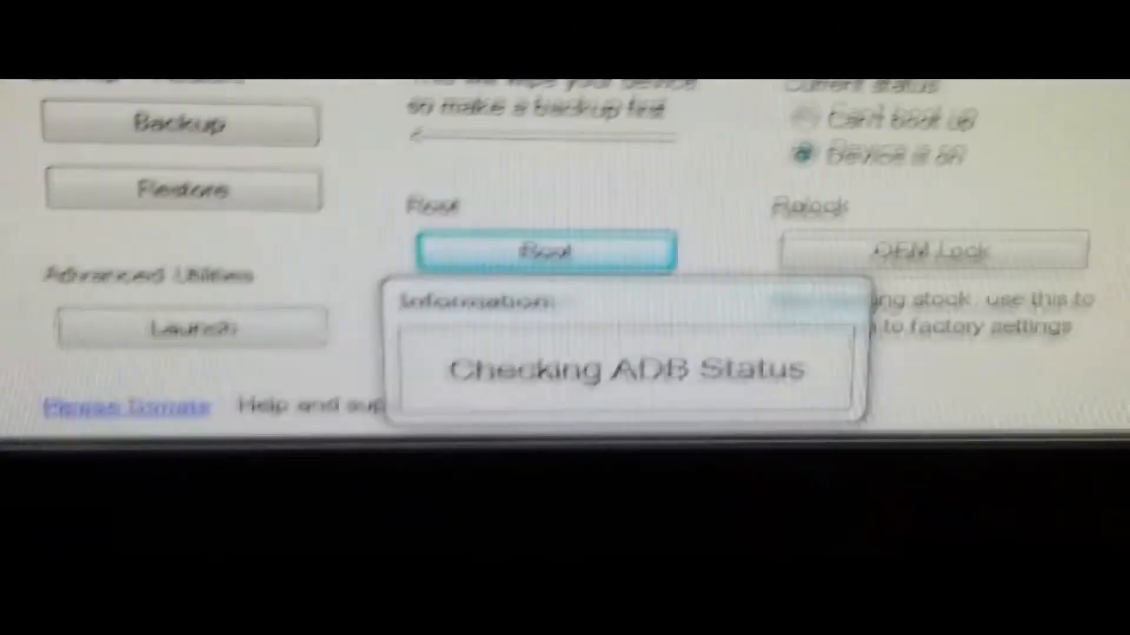